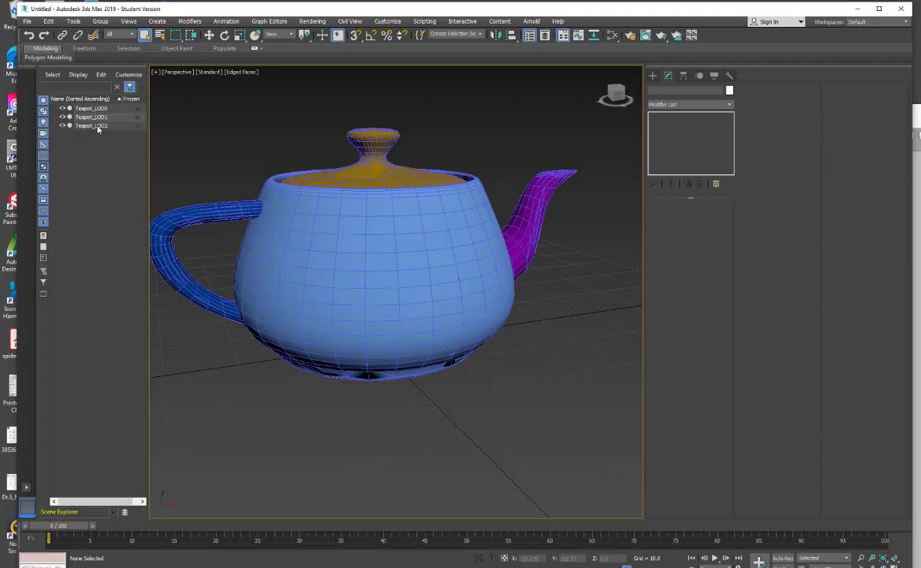
mouse_move(392, 116)
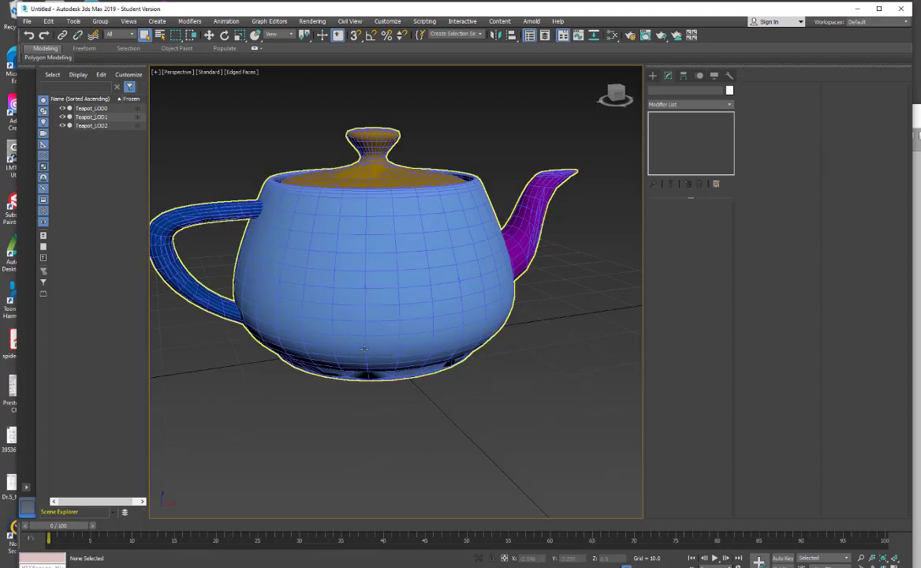
mouse_move(377, 341)
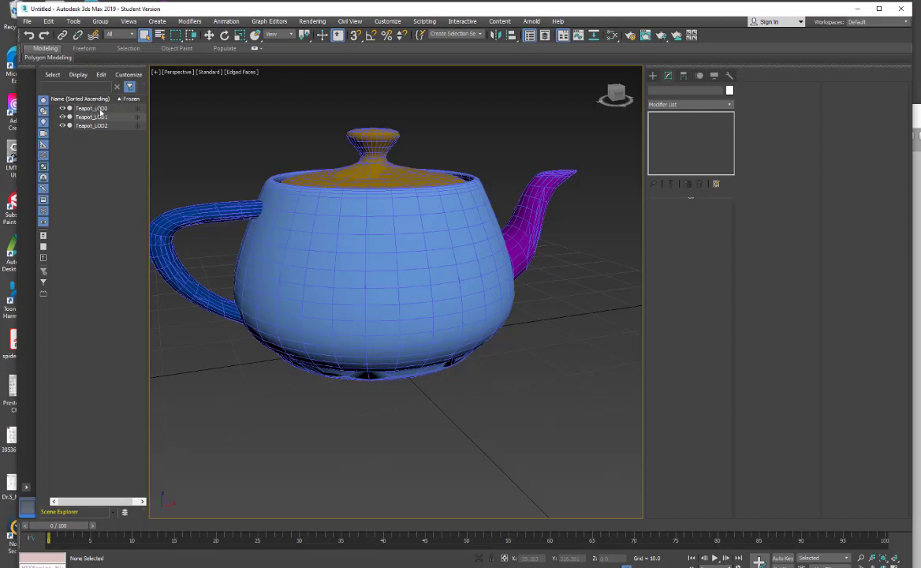
mouse_move(103, 112)
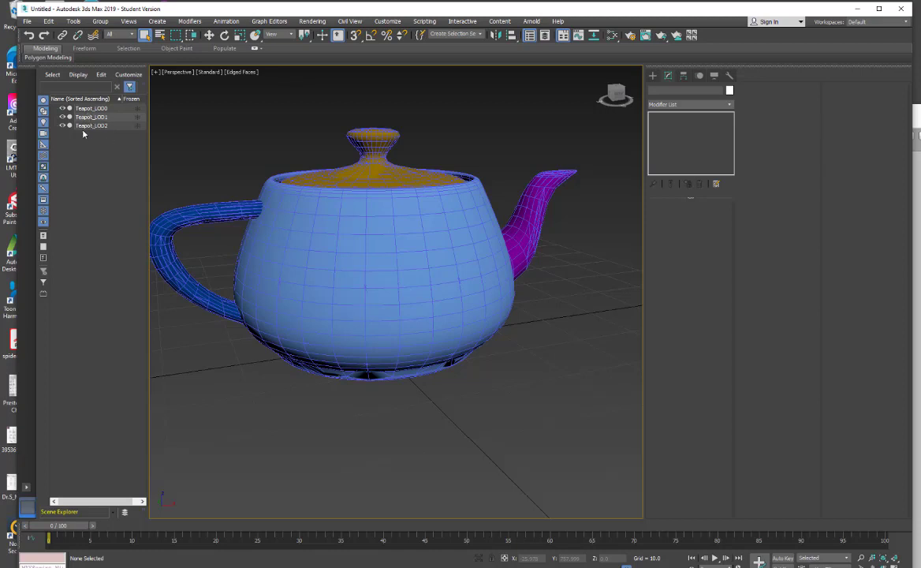
mouse_move(84, 133)
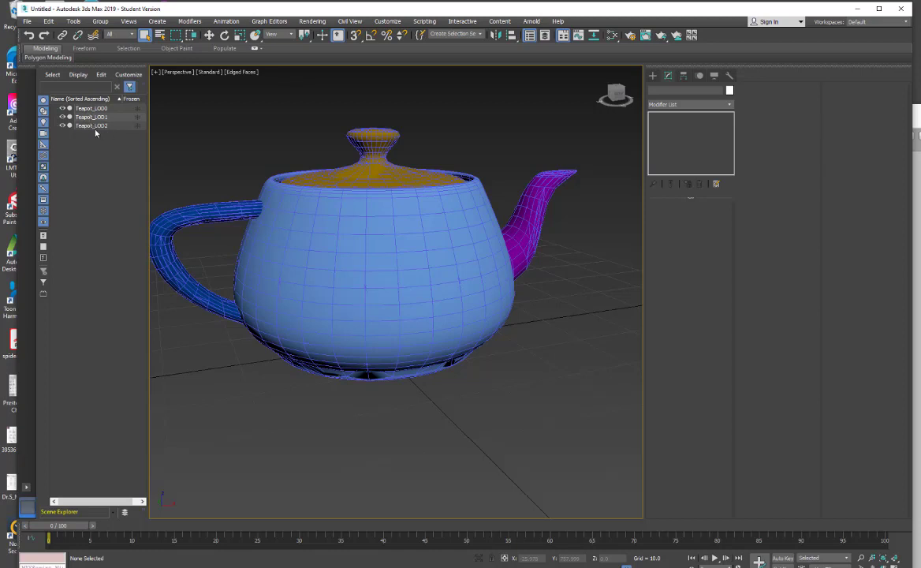
mouse_move(91, 116)
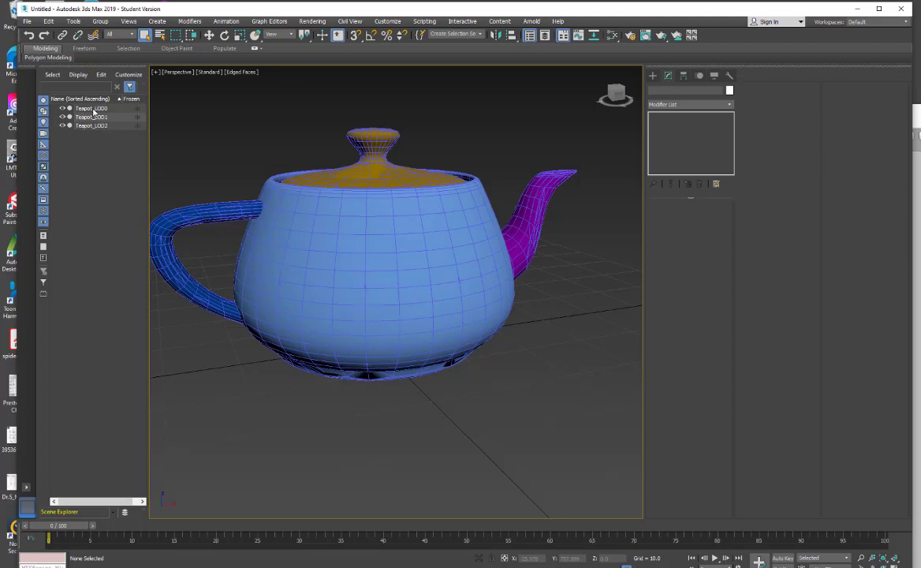
mouse_move(98, 141)
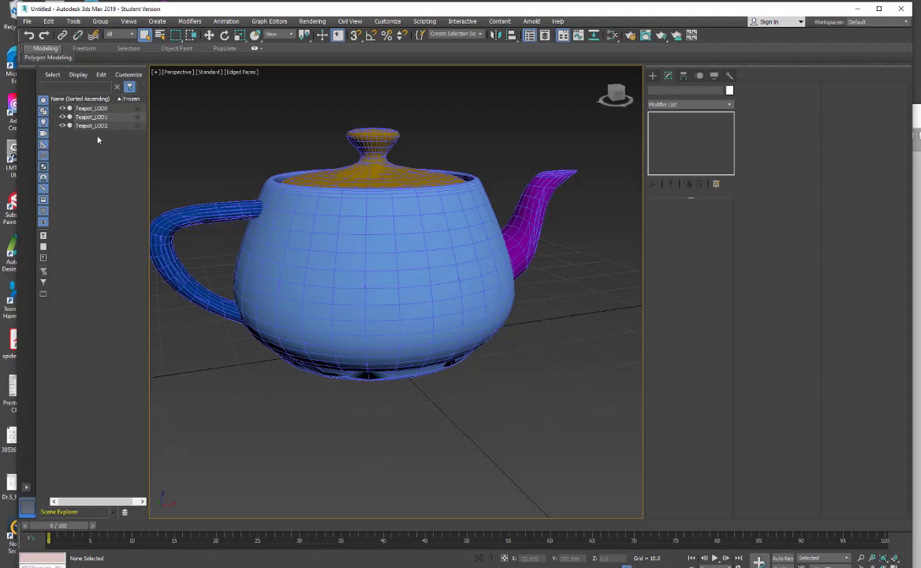
mouse_move(240, 197)
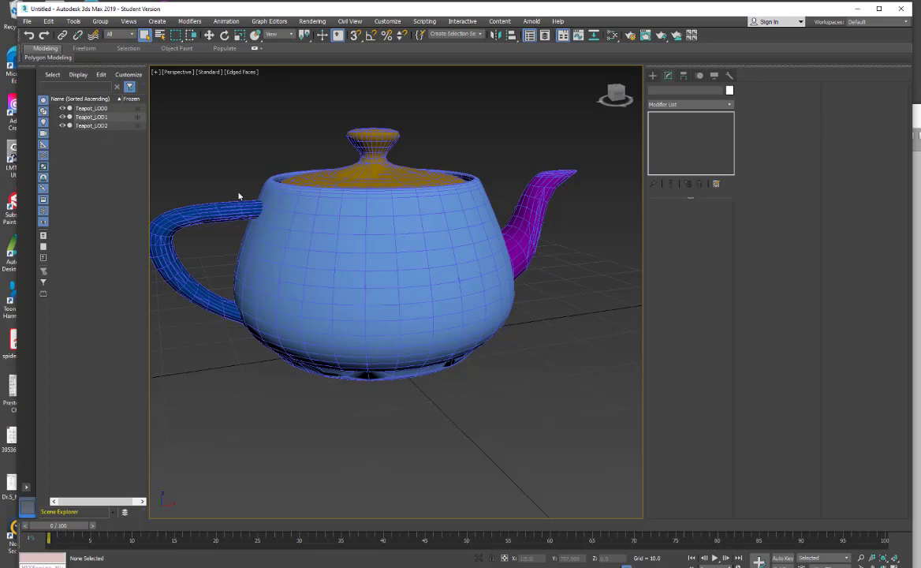
mouse_move(599, 376)
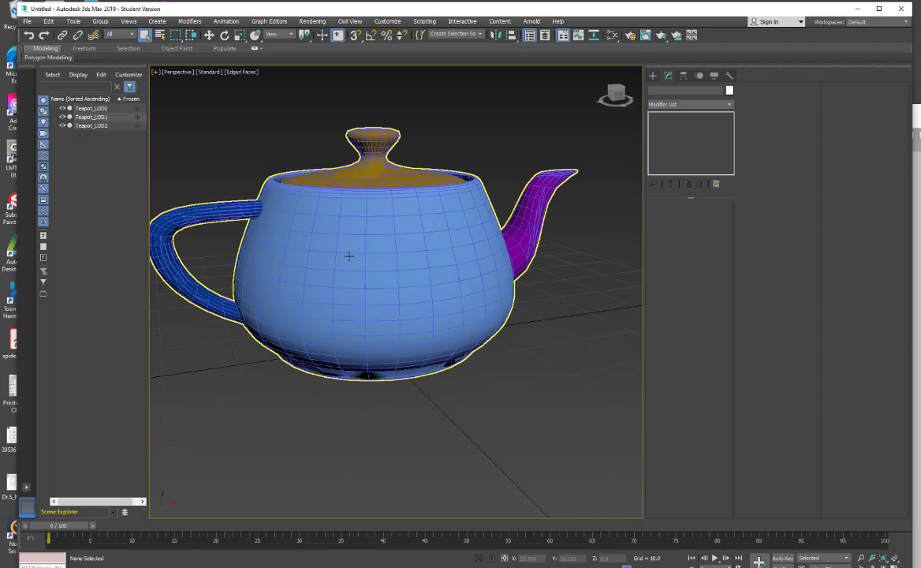
- Start a File > Export of the teapots to the export folder with file name 'teapots'
click(91, 107)
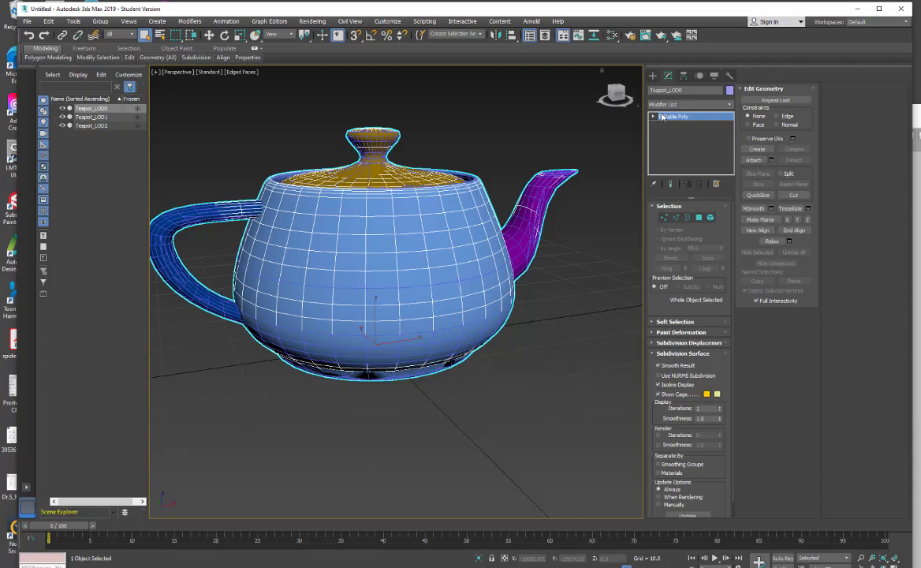
mouse_move(749, 144)
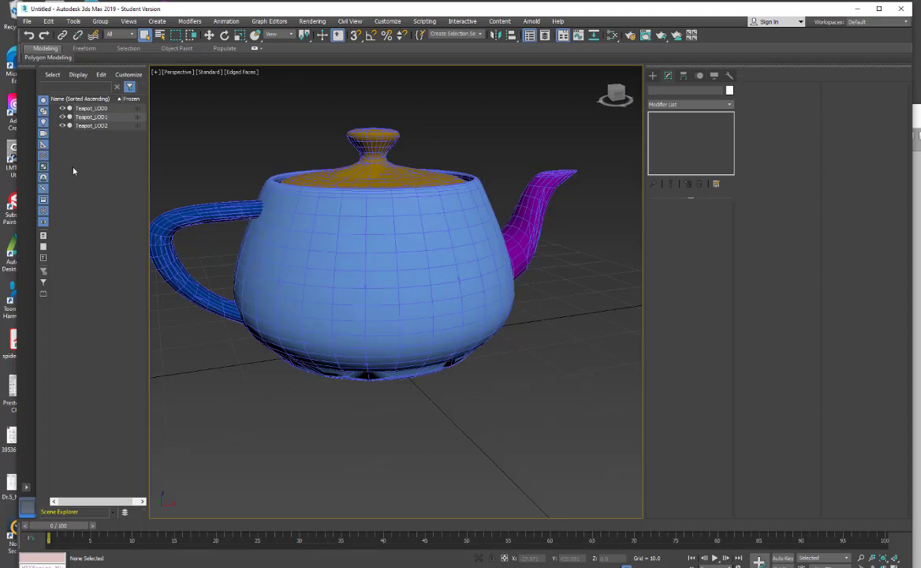
mouse_move(243, 198)
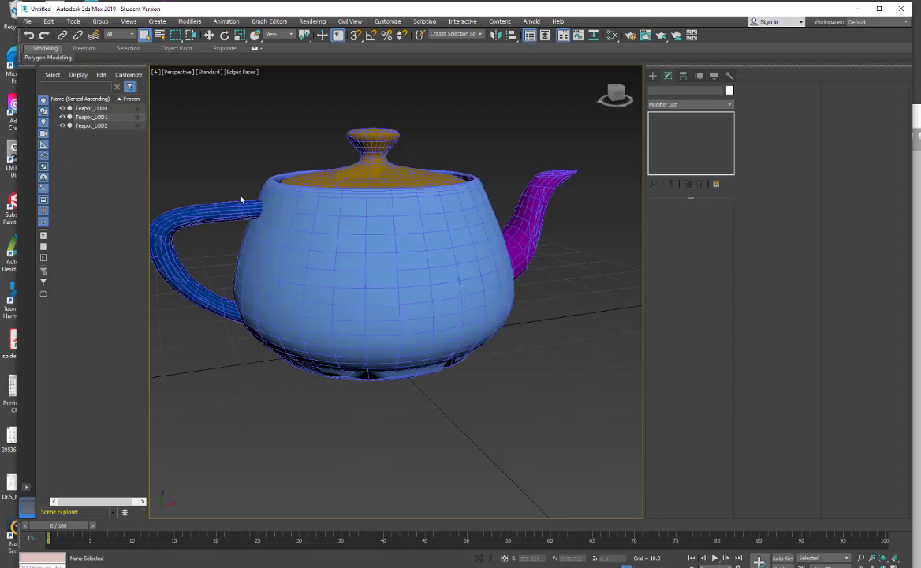
click(28, 22)
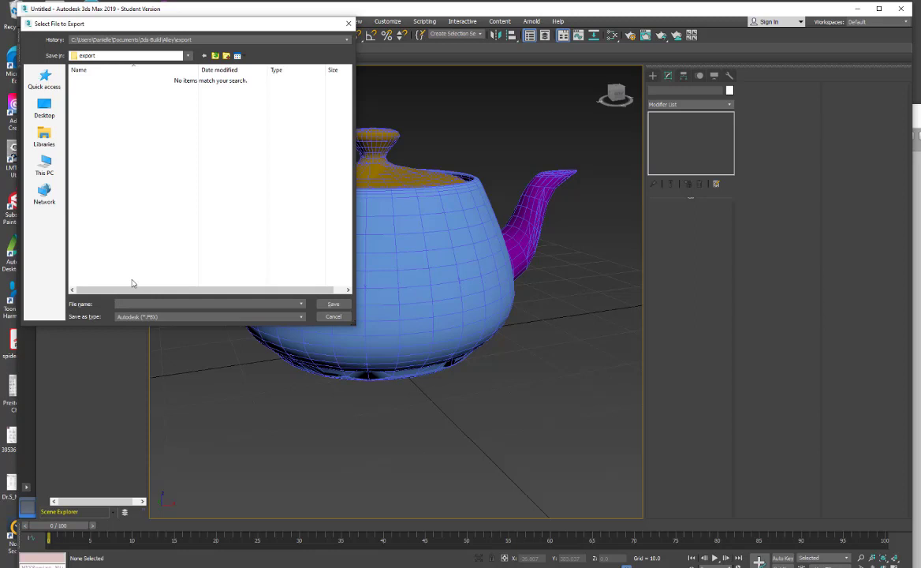
text(tea)
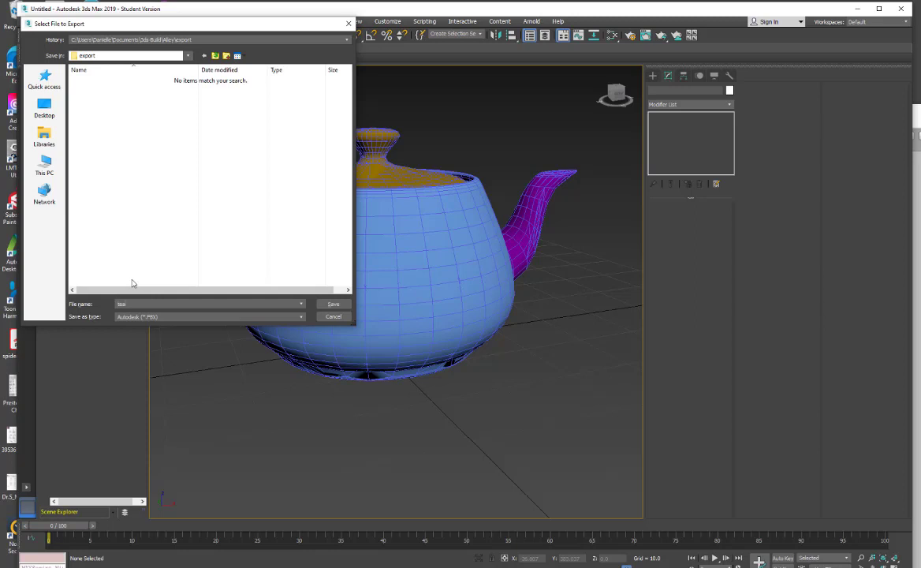
text(teapots)
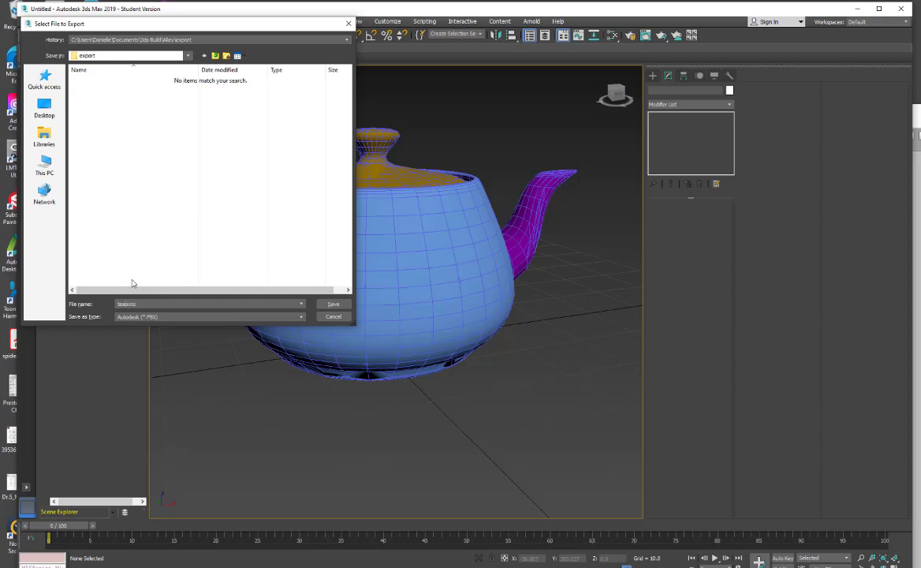
- Save as FBX and review the Geometry and Advanced Options in the FBX Export dialog
click(333, 303)
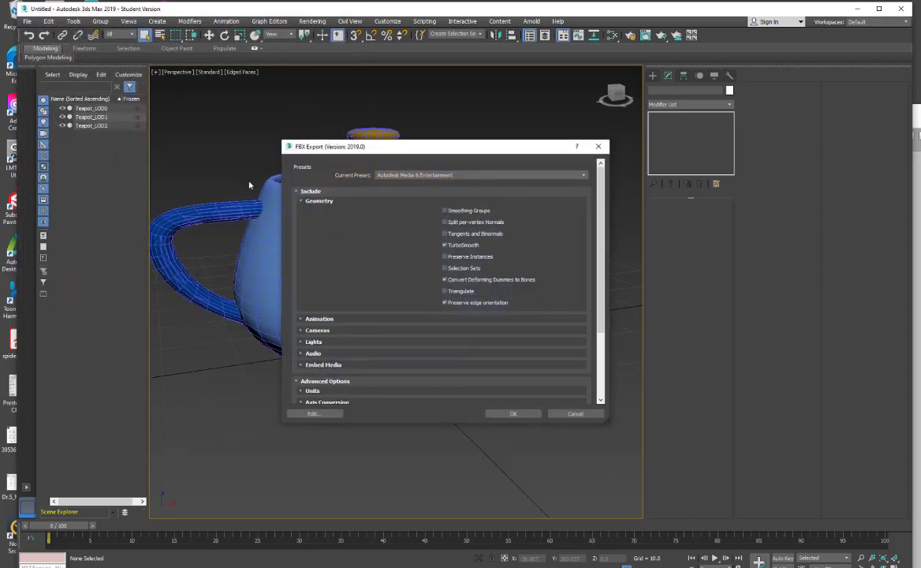
scroll(down, 3)
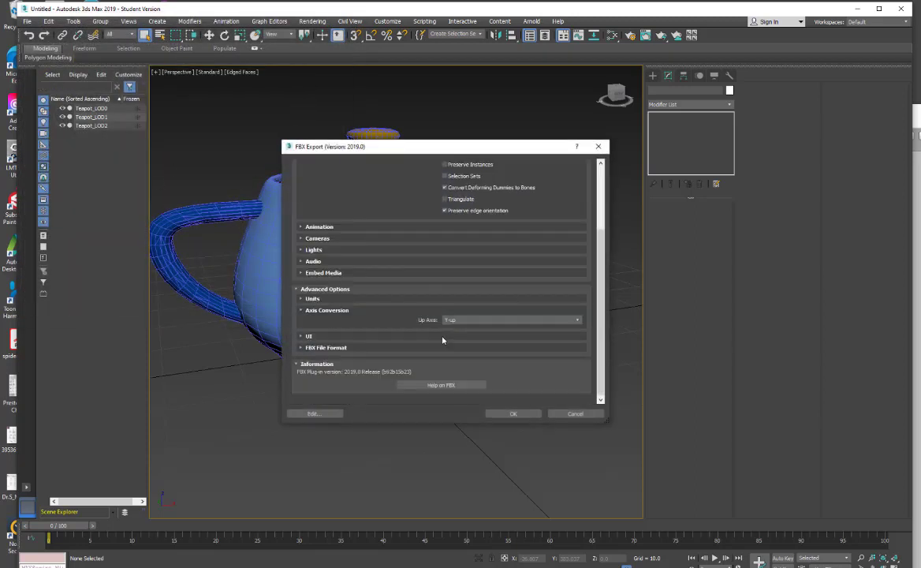
mouse_move(459, 325)
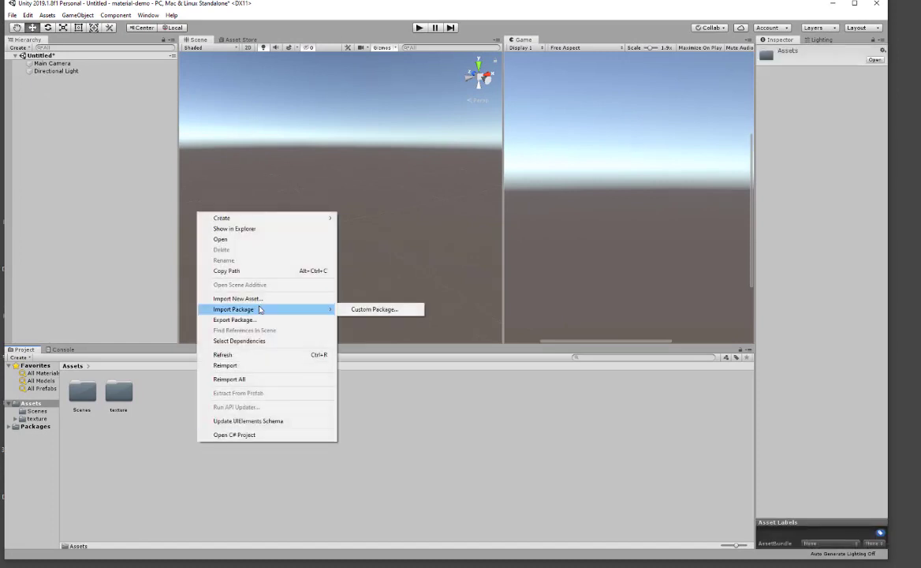
mouse_move(237, 298)
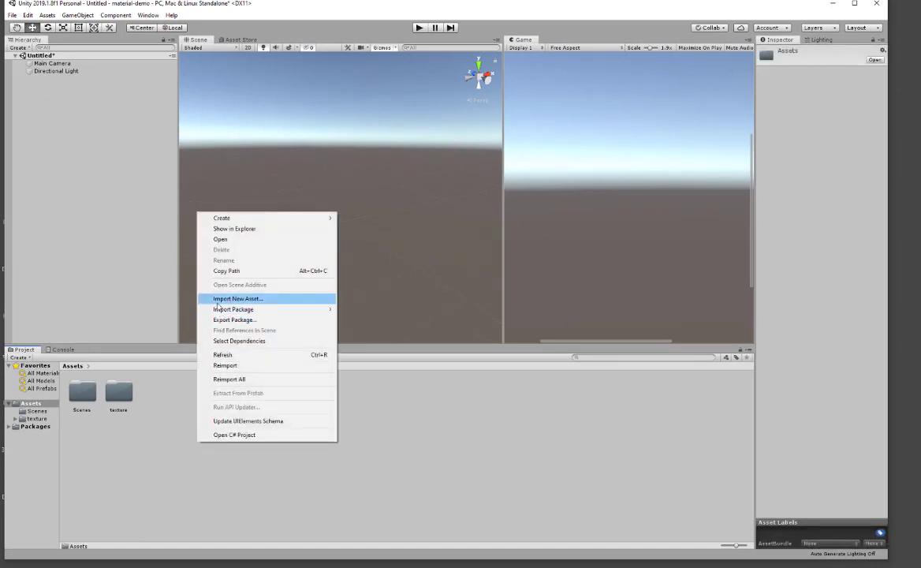
- Import the teapots FBX from the export folder into the project's Assets
click(236, 298)
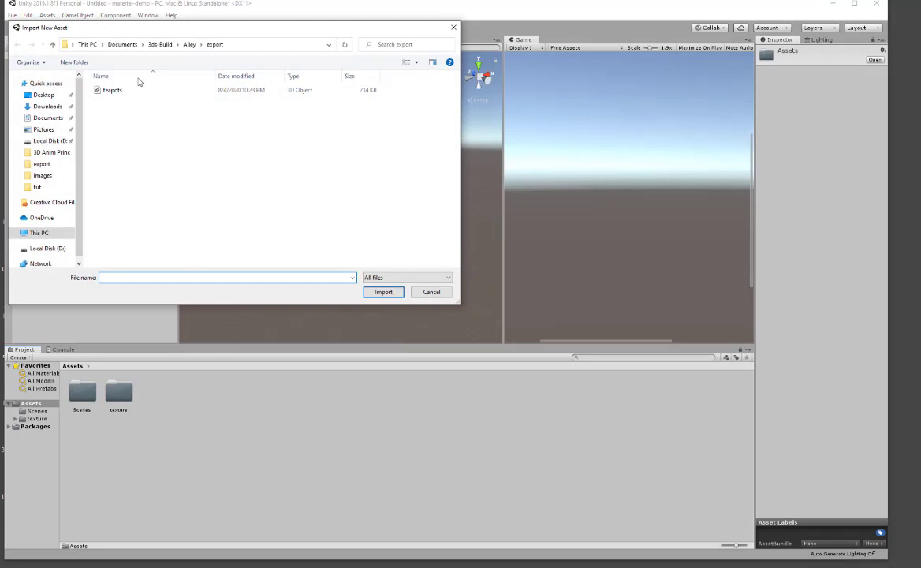
click(114, 90)
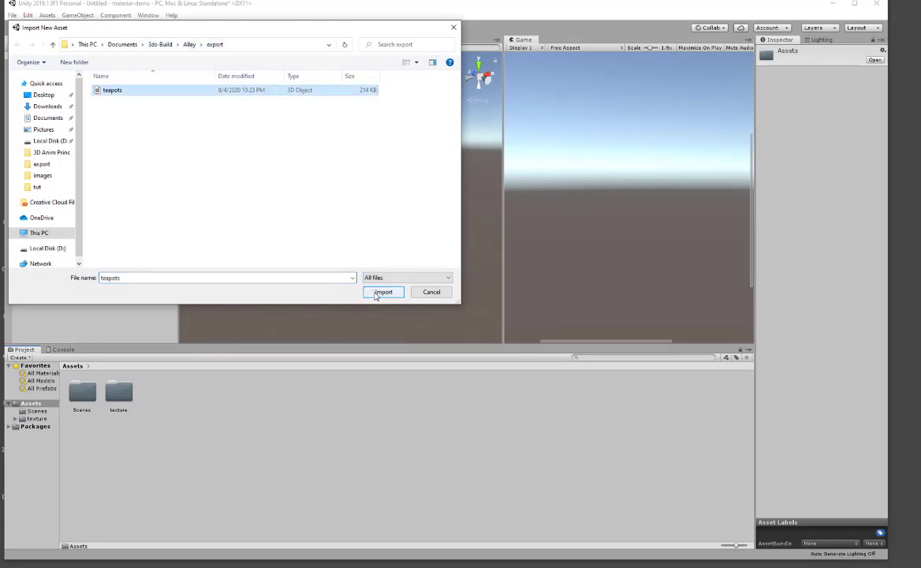
click(383, 292)
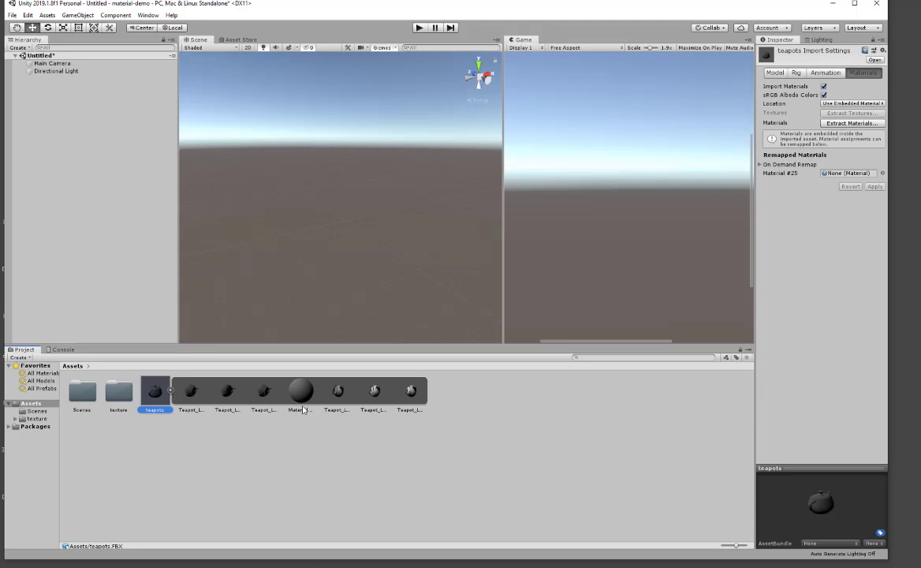
- Collapse the imported teapots asset and drag it into the scene
click(155, 391)
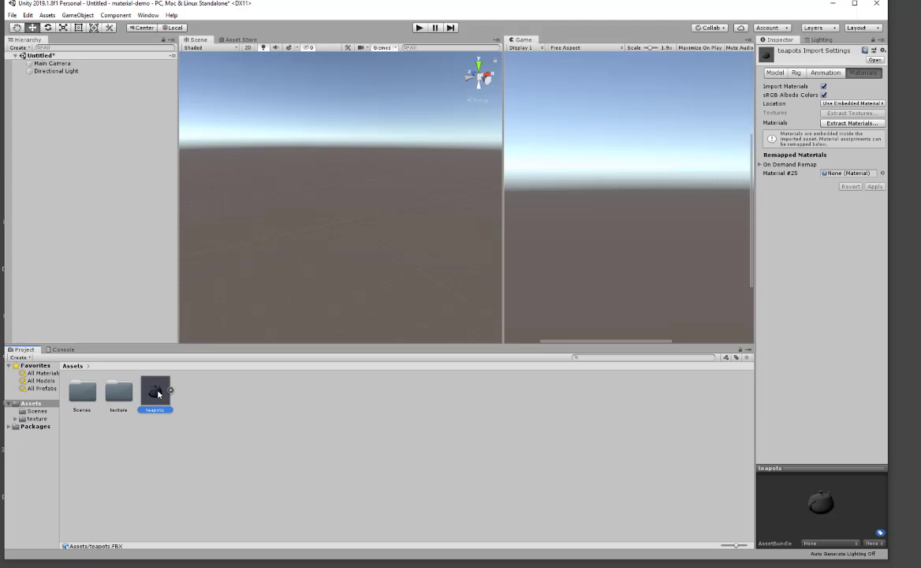
drag(155, 393, 340, 202)
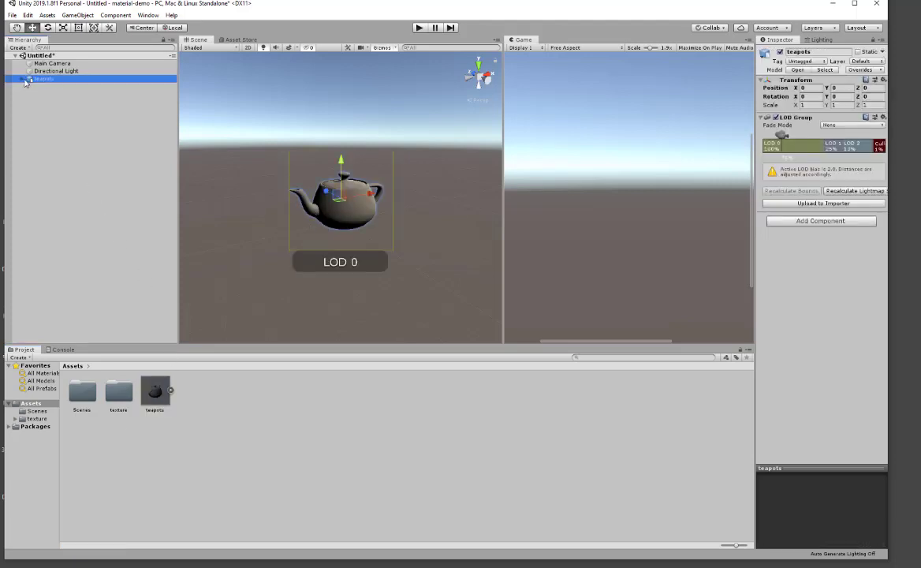
- Expand the teapots object in the Hierarchy to show Teapot_LOD0 to Teapot_LOD2
click(19, 79)
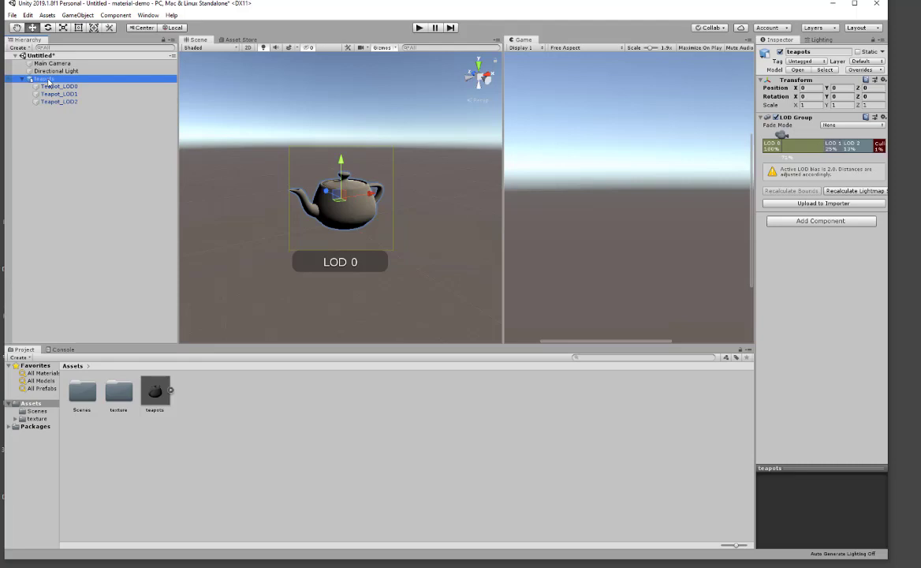
mouse_move(308, 215)
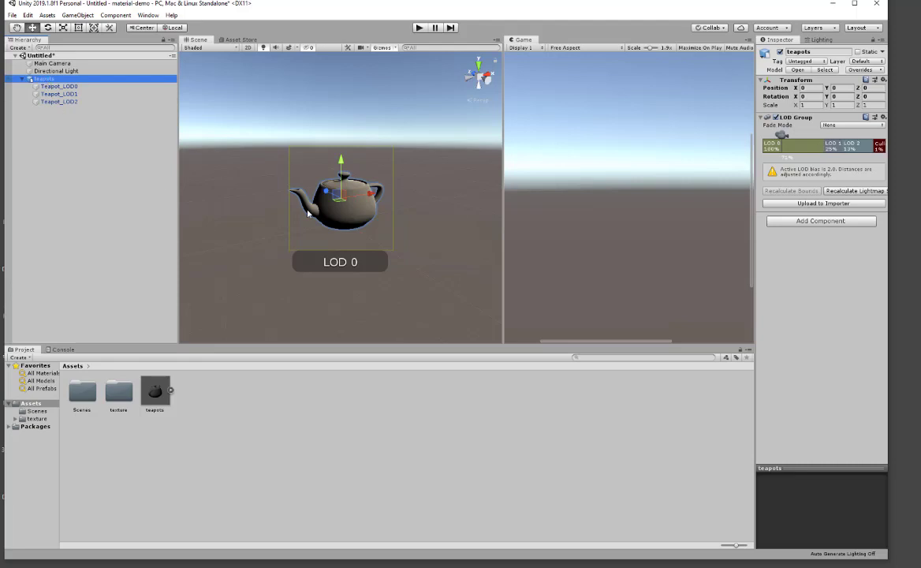
mouse_move(362, 203)
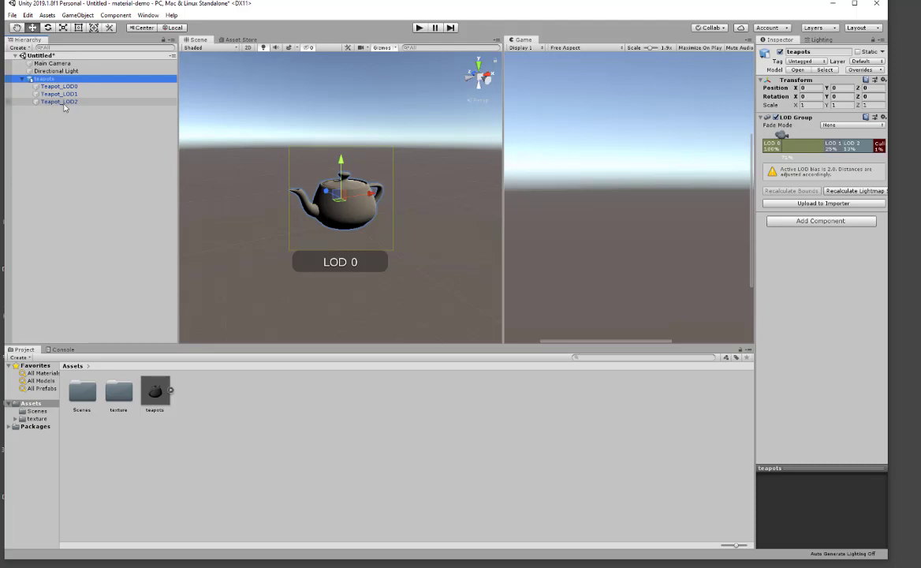
click(57, 85)
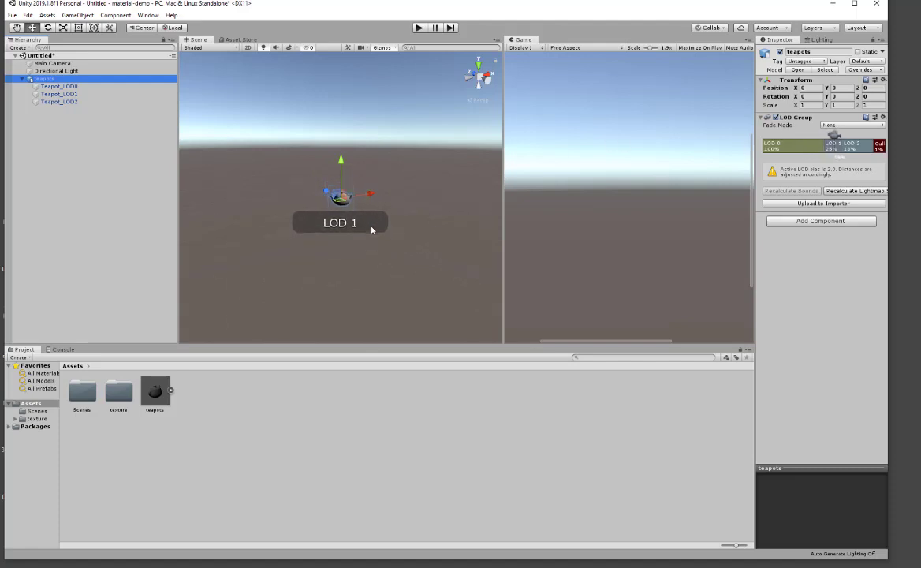
- Preview the LOD switches down to Culled, then show the LOD 0 Renderers list
drag(832, 136, 850, 136)
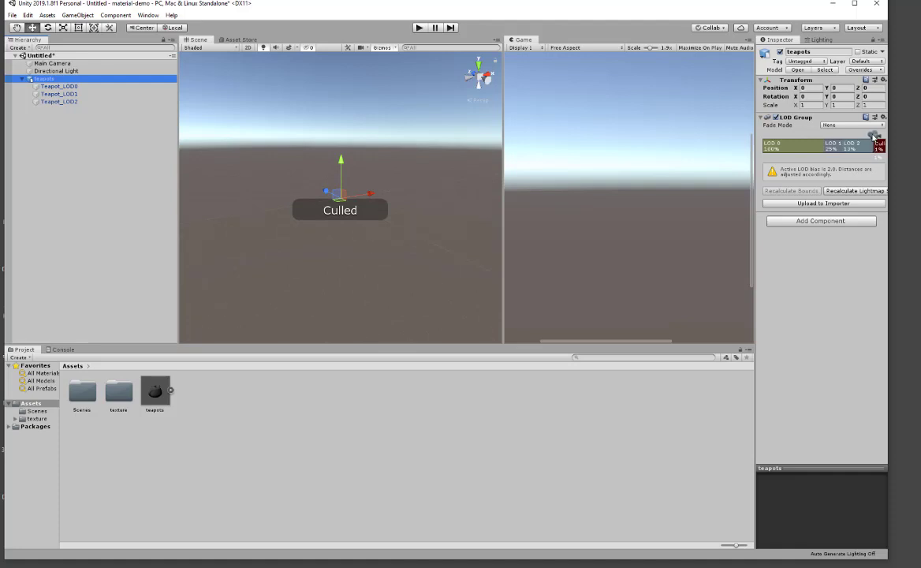
click(844, 146)
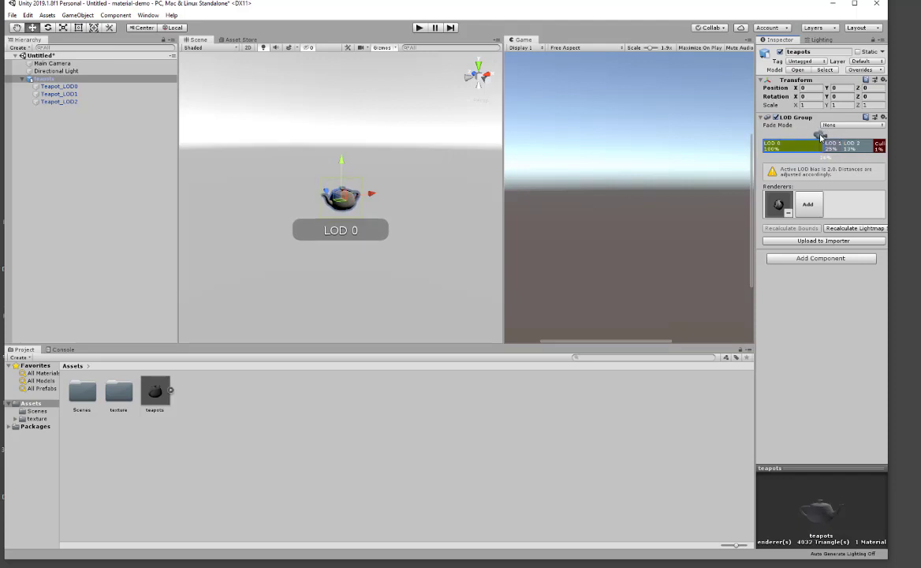
- Select LOD 1 and move the boundary where LOD 0 switches to LOD 1
click(824, 145)
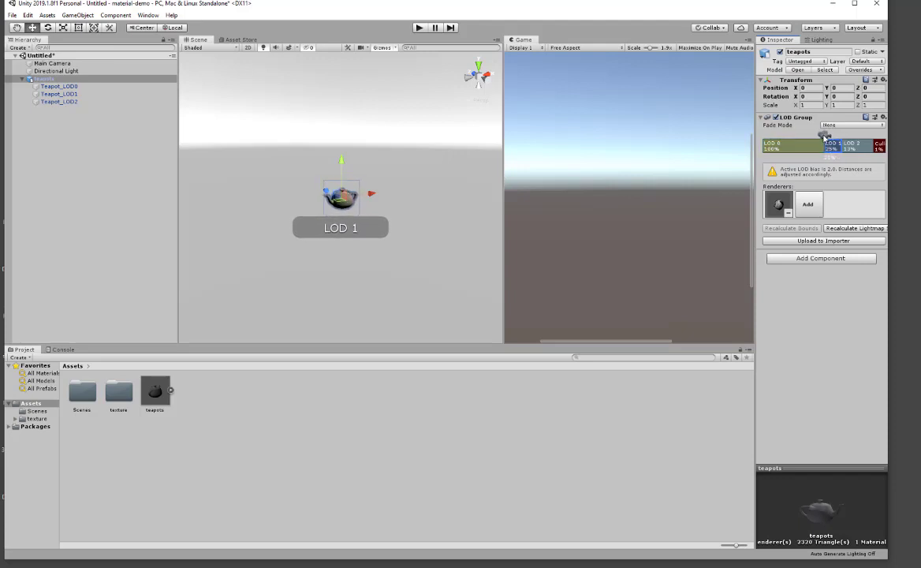
click(789, 143)
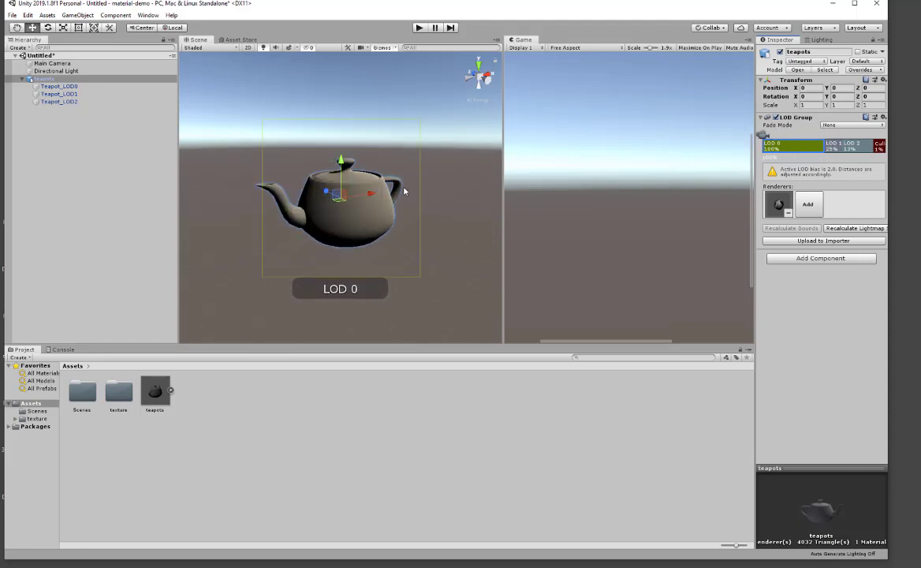
mouse_move(744, 133)
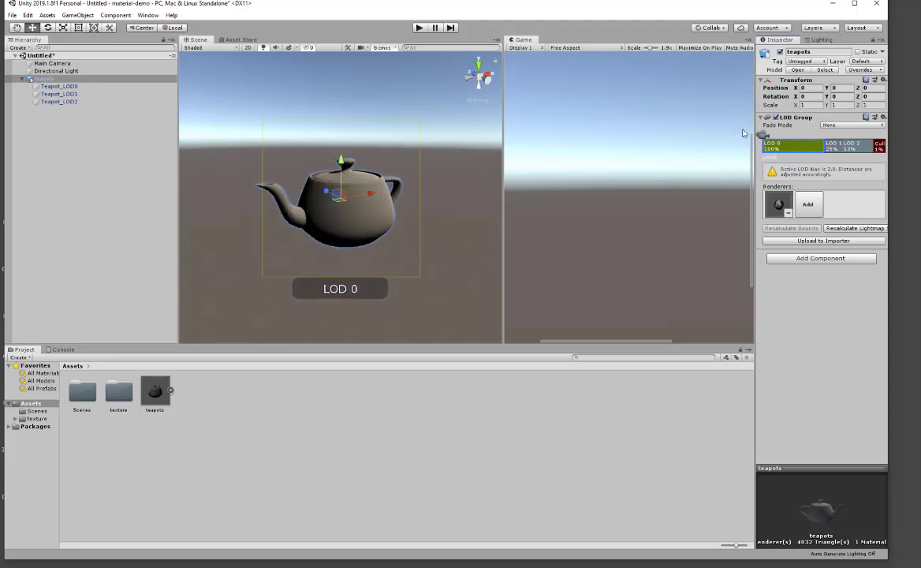